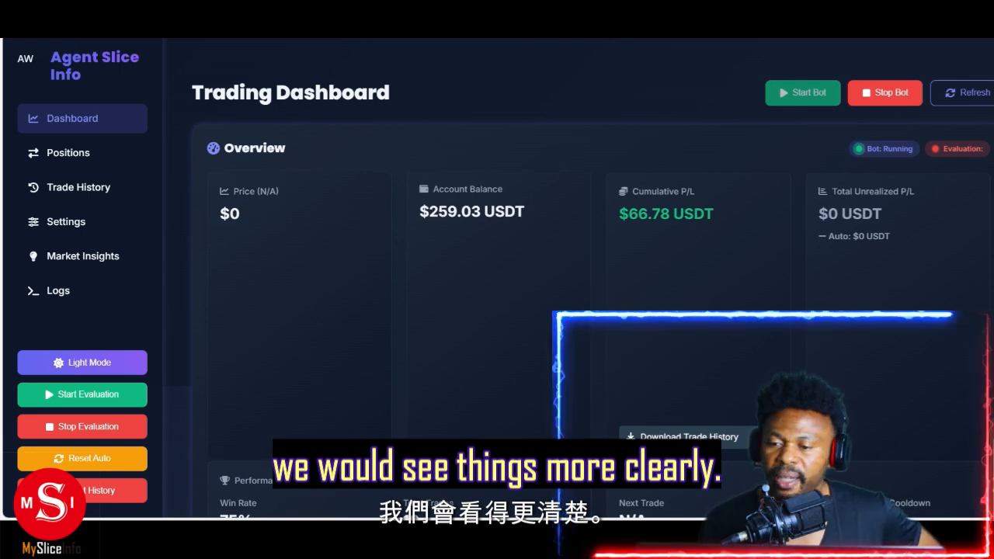
Scroll through the bot.py settings while the bot starts and logs its configuration.
{"action": "scroll", "scroll_direction": "down", "scroll_amount": 3}
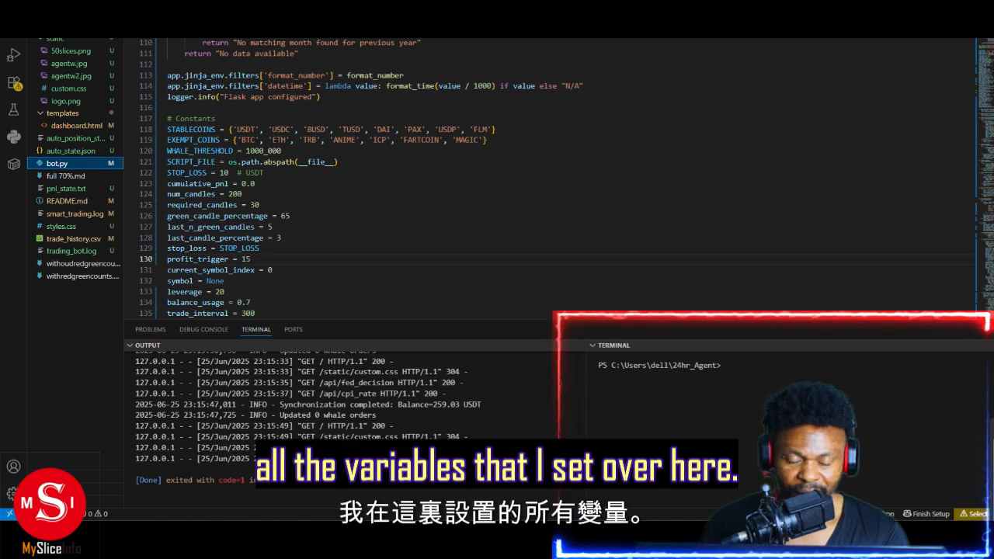
{"action": "scroll", "scroll_direction": "down", "scroll_amount": 3}
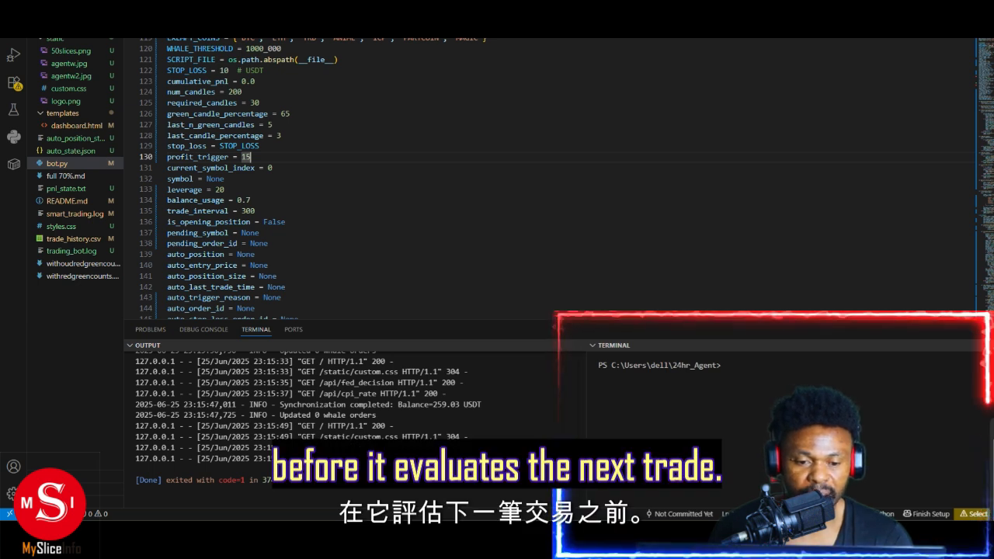
{"action": "scroll", "scroll_direction": "down", "scroll_amount": 3}
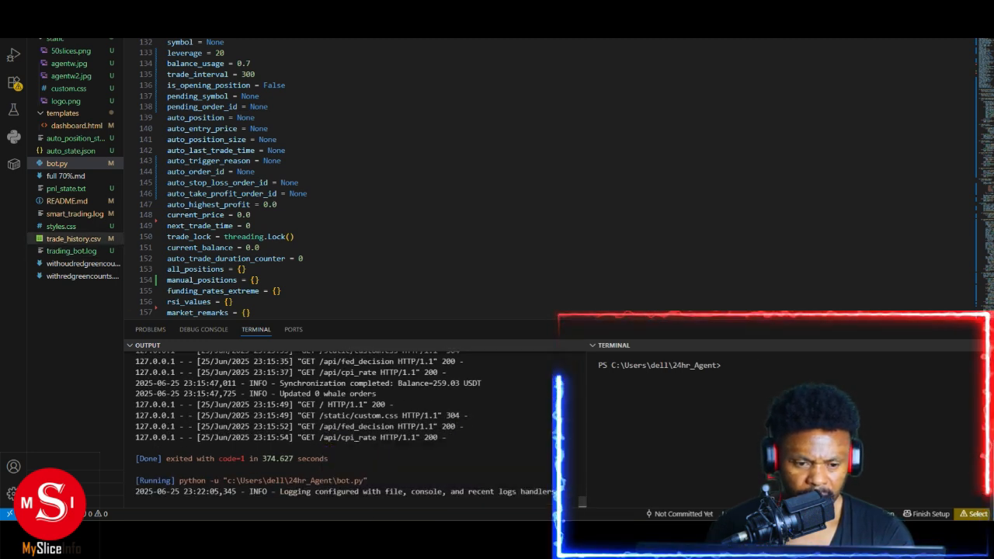
{"action": "left_click", "coordinate": [75, 214]}
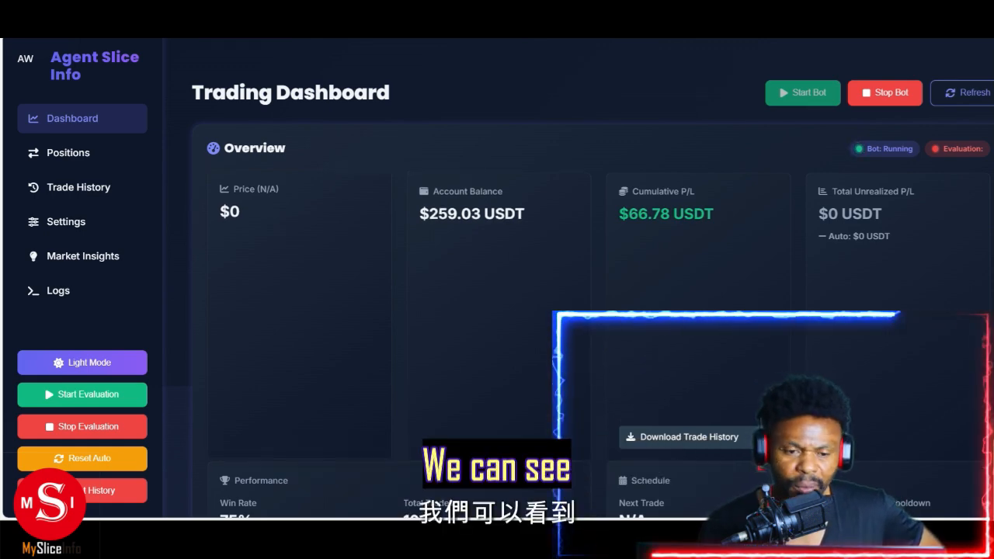
{"action": "scroll", "scroll_direction": "down", "scroll_amount": 3}
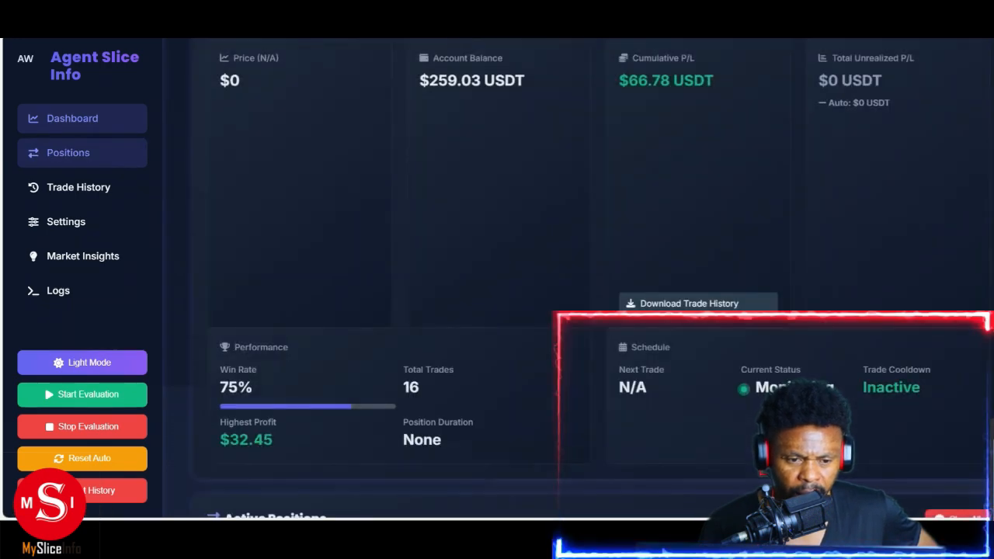
{"action": "scroll", "scroll_direction": "down", "scroll_amount": 3}
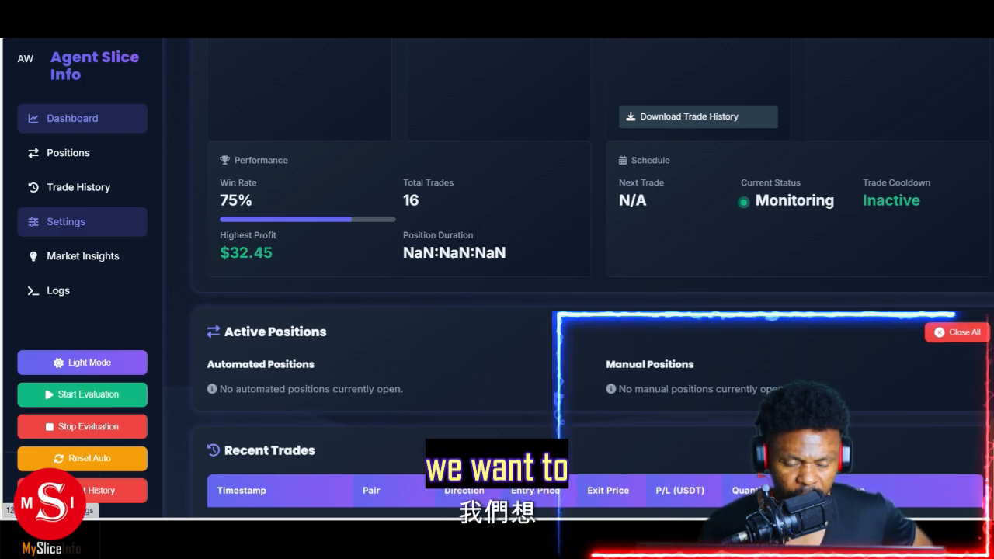
Open Trade History and scroll to the Recent Trades table of short entries, exits and P/L.
{"action": "left_click", "coordinate": [78, 188]}
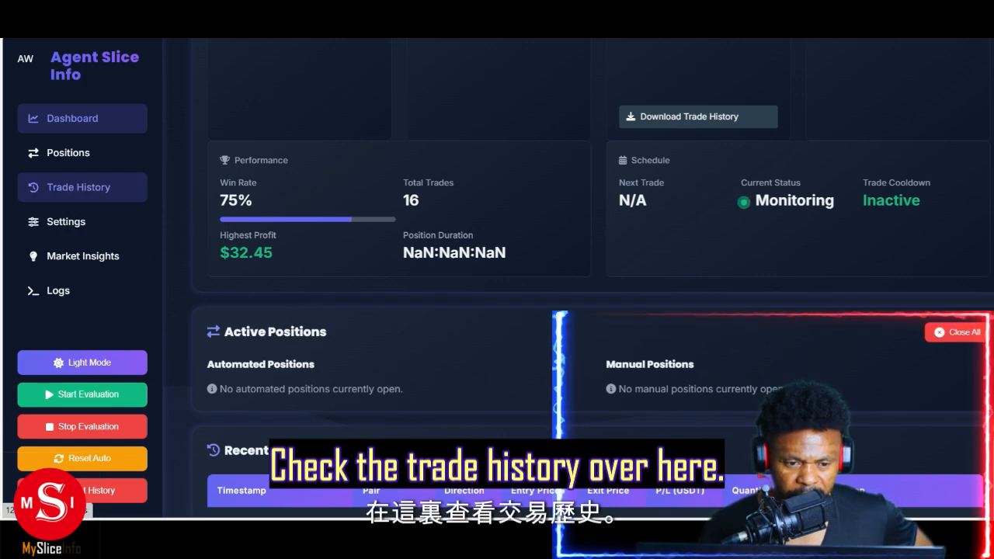
{"action": "scroll", "scroll_direction": "down", "scroll_amount": 3}
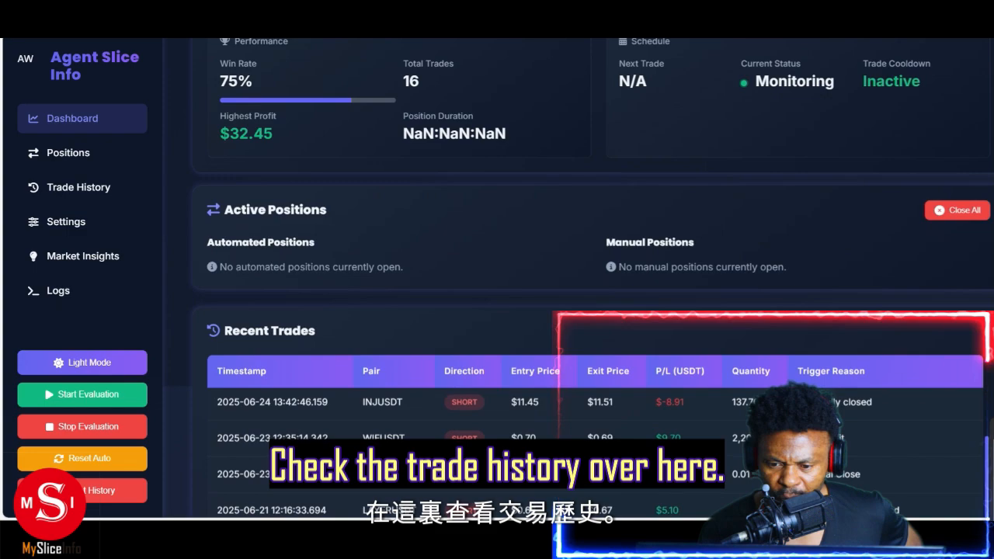
{"action": "scroll", "scroll_direction": "down", "scroll_amount": 3}
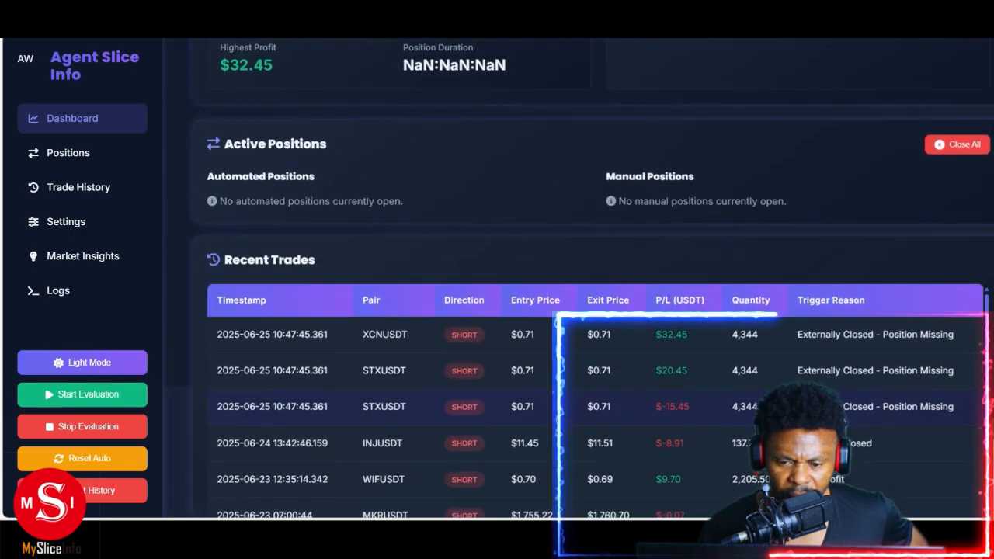
{"action": "left_click", "coordinate": [65, 221]}
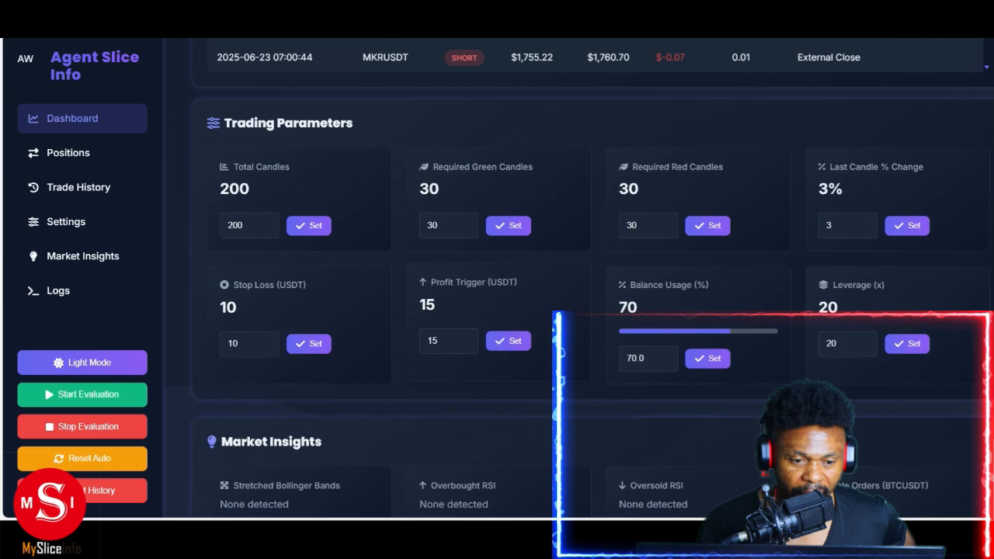
Scroll down to Market Insights (BTC $107,088) and the 259.03 USDT balance sync logs.
{"action": "scroll", "scroll_direction": "down", "scroll_amount": 3}
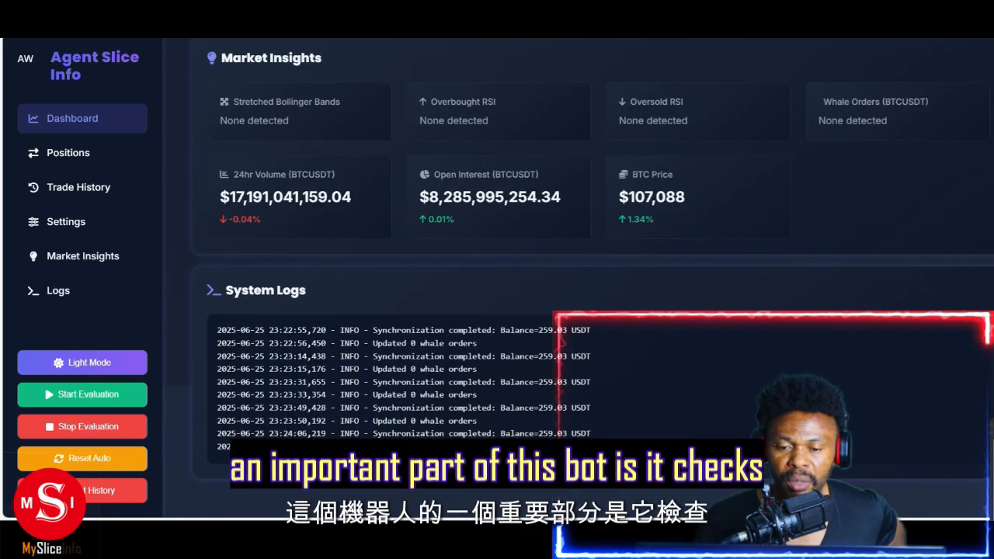